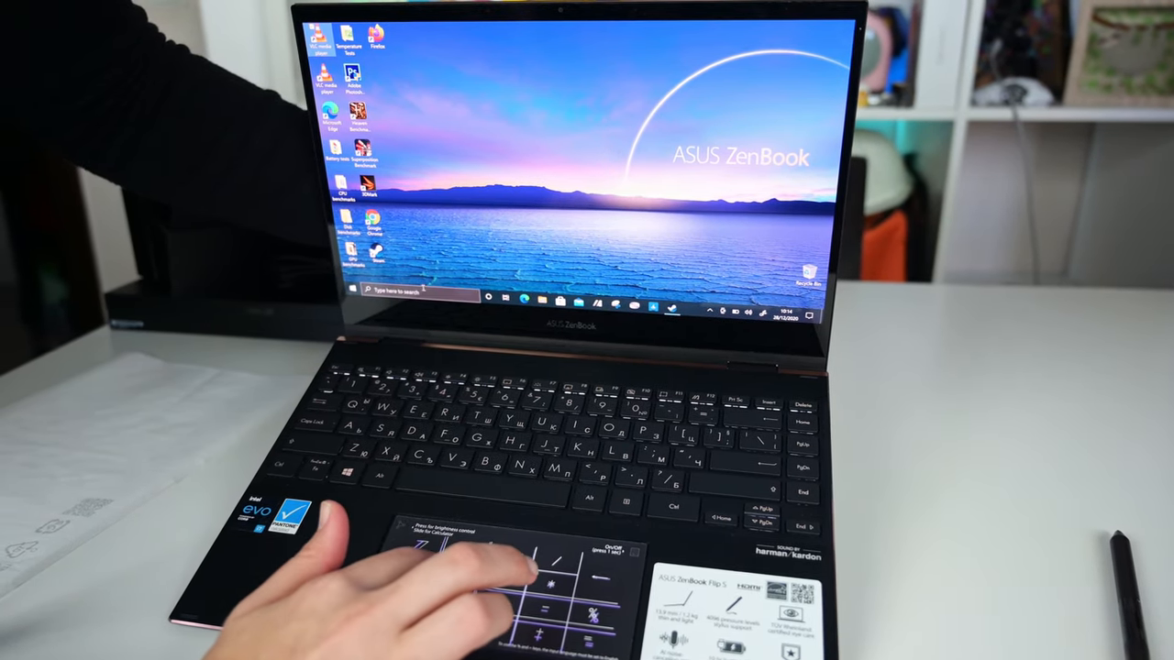
# Step: Tap the touchpad's NumberPad calculator corner to open the Windows search results panel
pyautogui.click(413, 294)
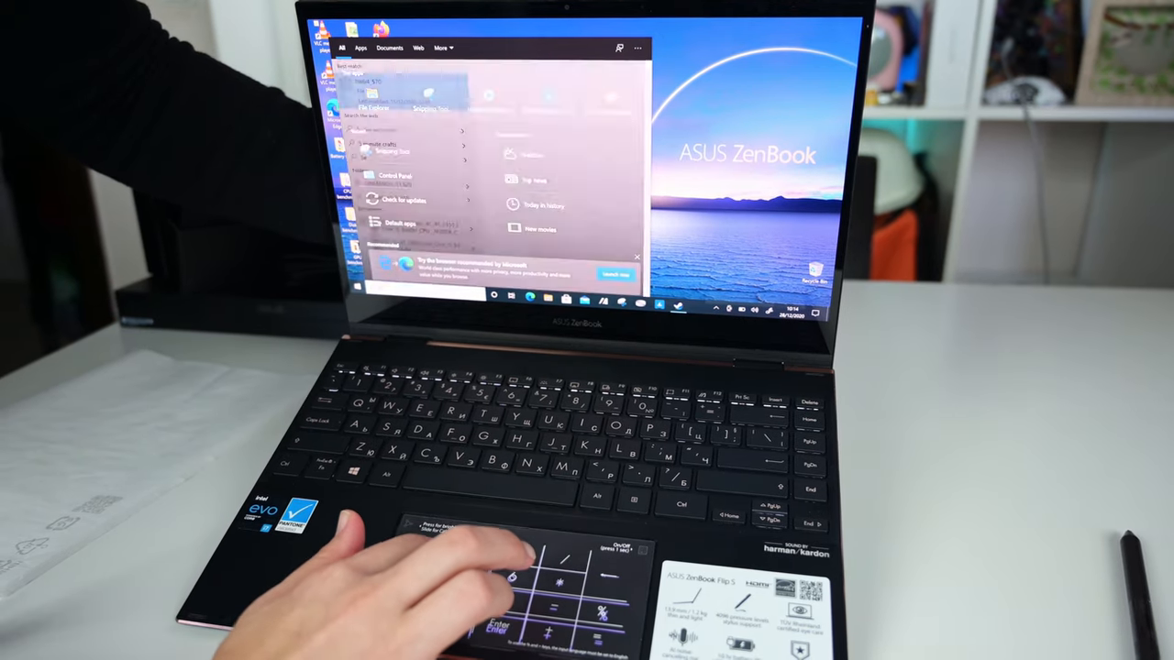